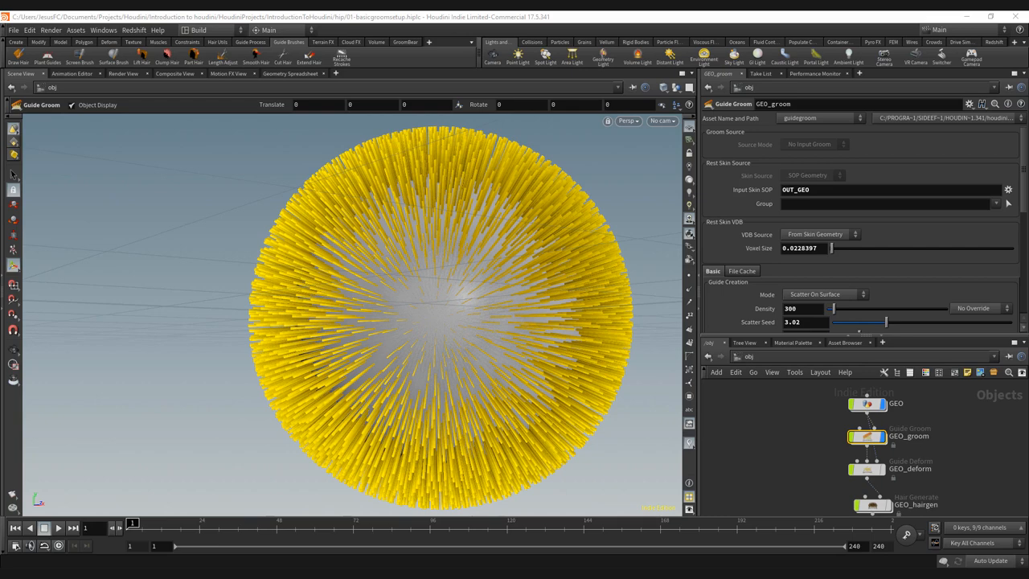
{"action": "mouse_move", "coordinate": [772, 433]}
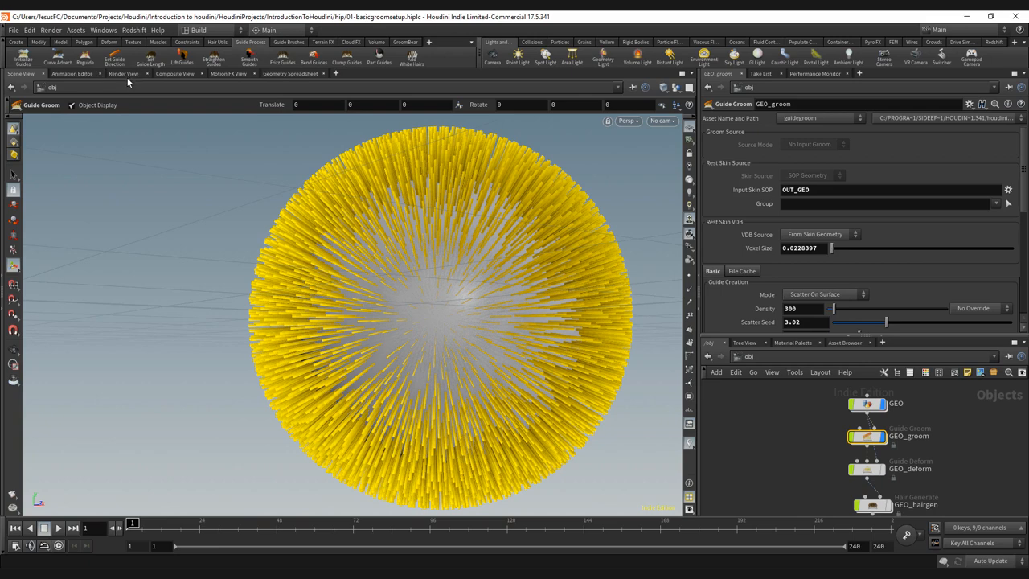
{"action": "mouse_move", "coordinate": [169, 103]}
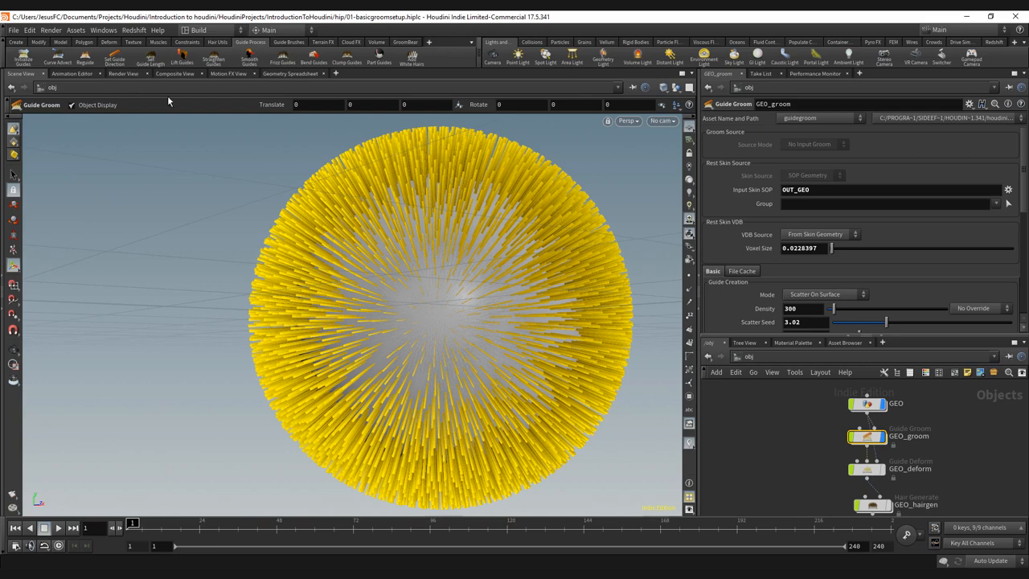
{"action": "mouse_move", "coordinate": [258, 173]}
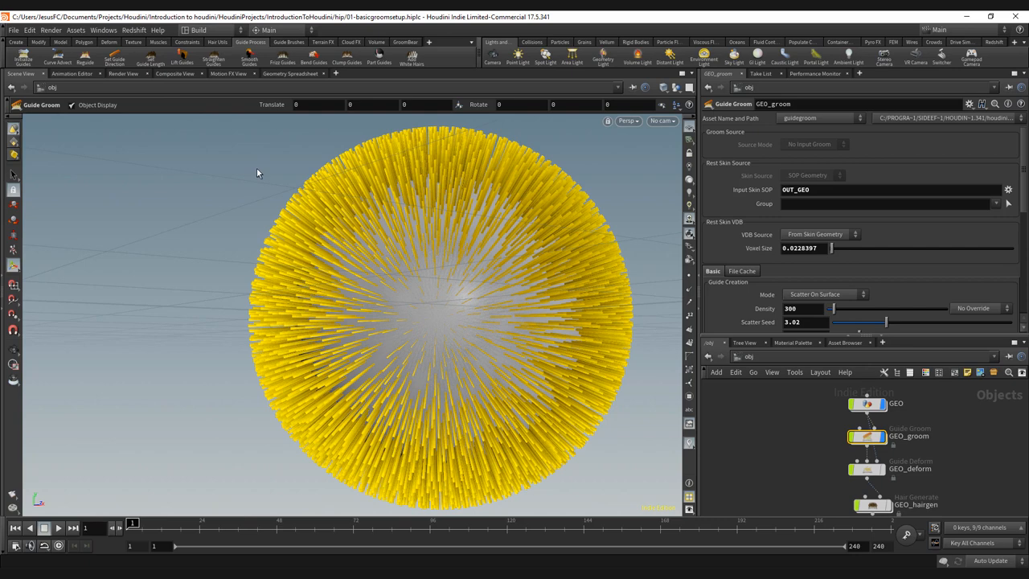
{"action": "mouse_move", "coordinate": [279, 210]}
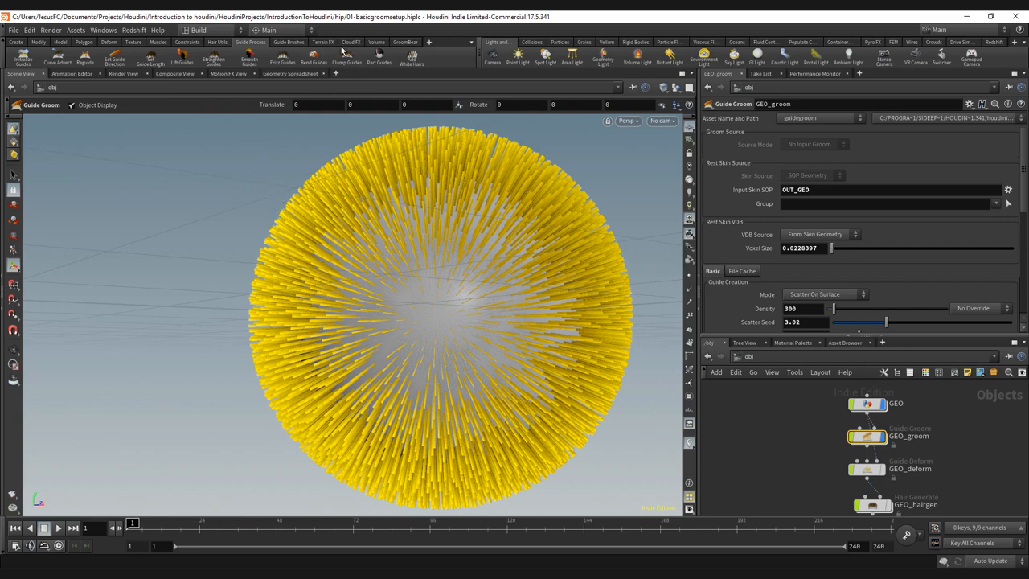
{"action": "mouse_move", "coordinate": [308, 74]}
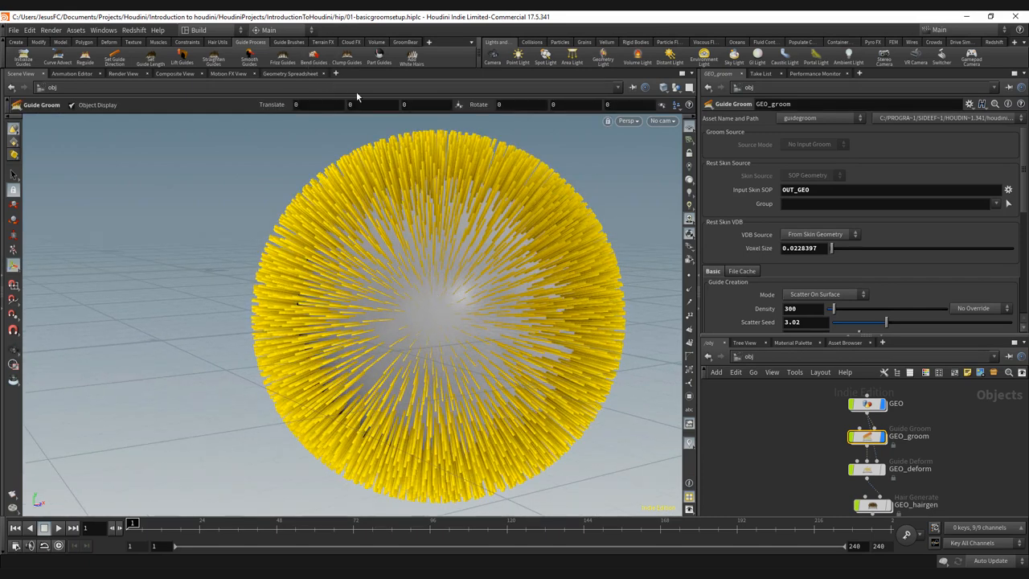
{"action": "mouse_move", "coordinate": [357, 226]}
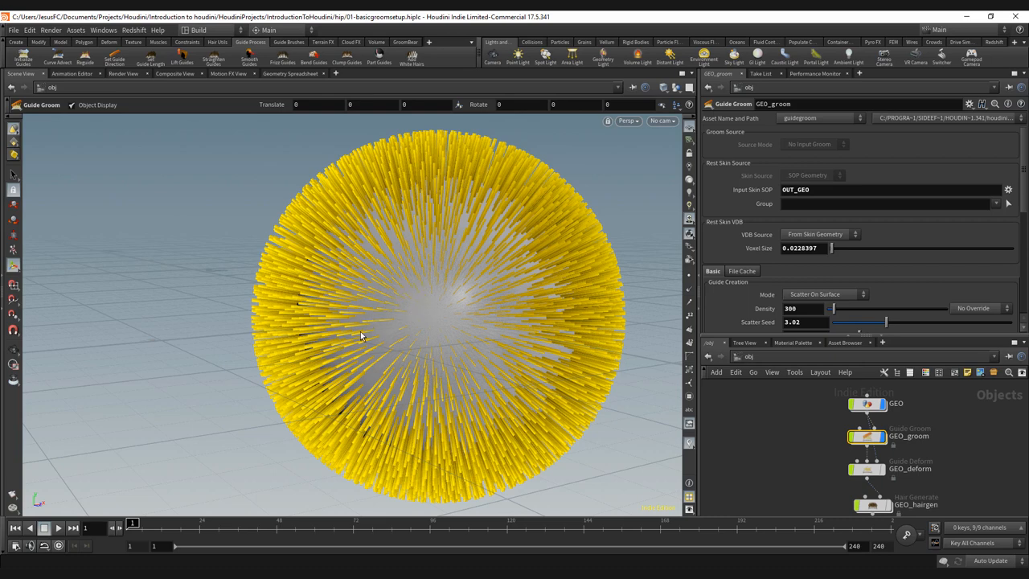
{"action": "mouse_move", "coordinate": [363, 317]}
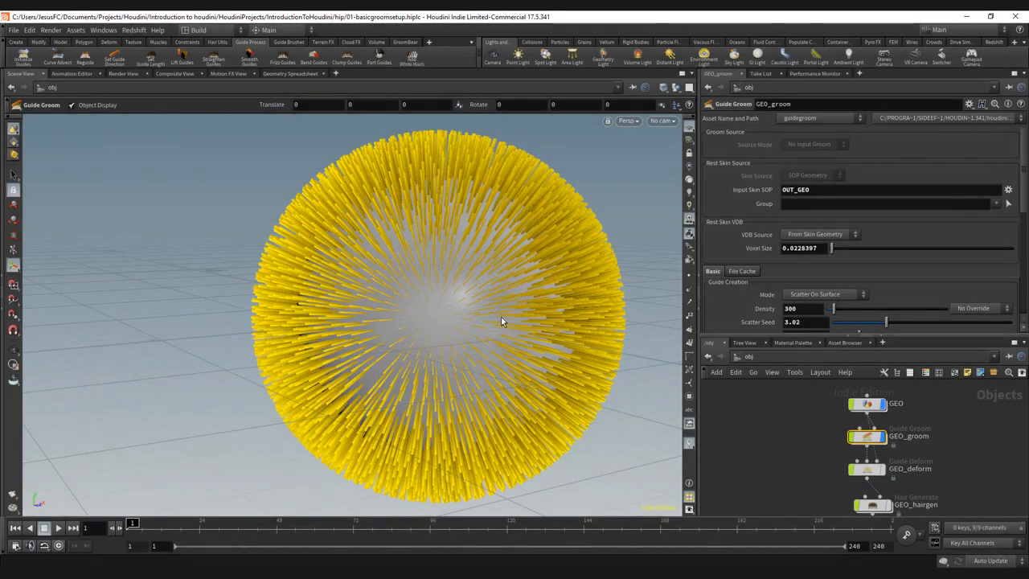
{"action": "mouse_move", "coordinate": [496, 305]}
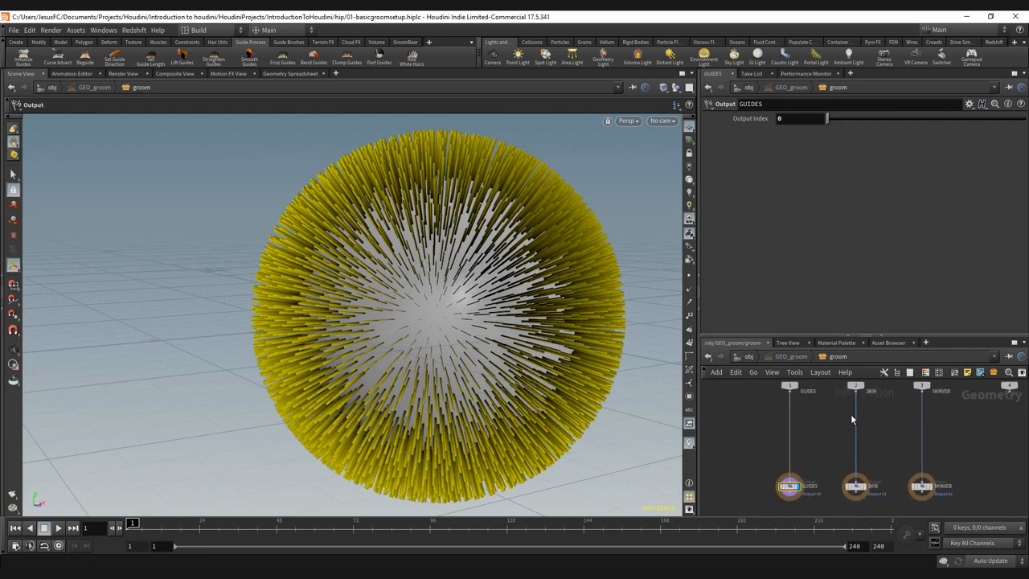
{"action": "mouse_move", "coordinate": [293, 56]}
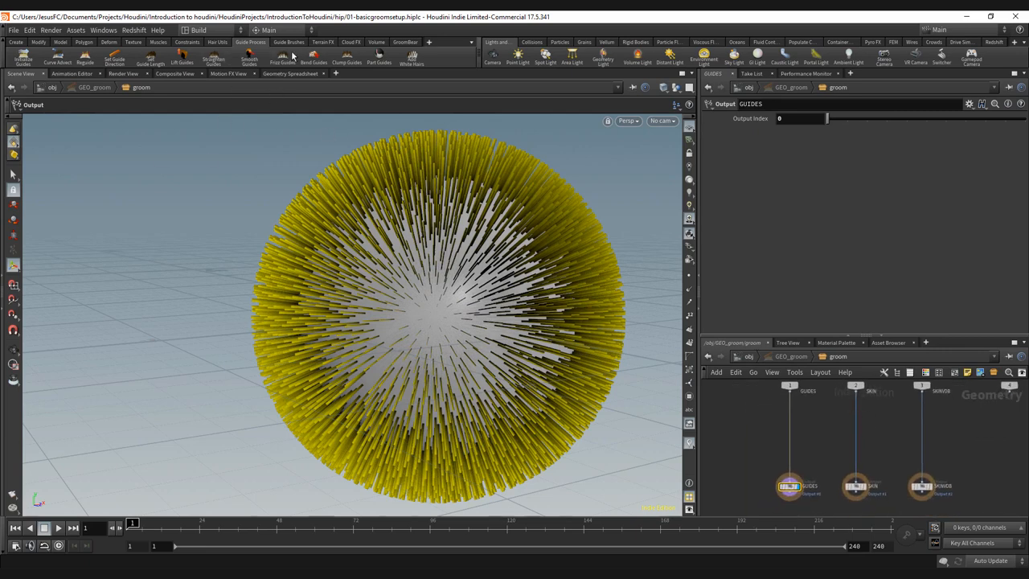
Dive into GEO_groom's network to reveal its guides, skin and output nodes
{"action": "left_click", "coordinate": [288, 42]}
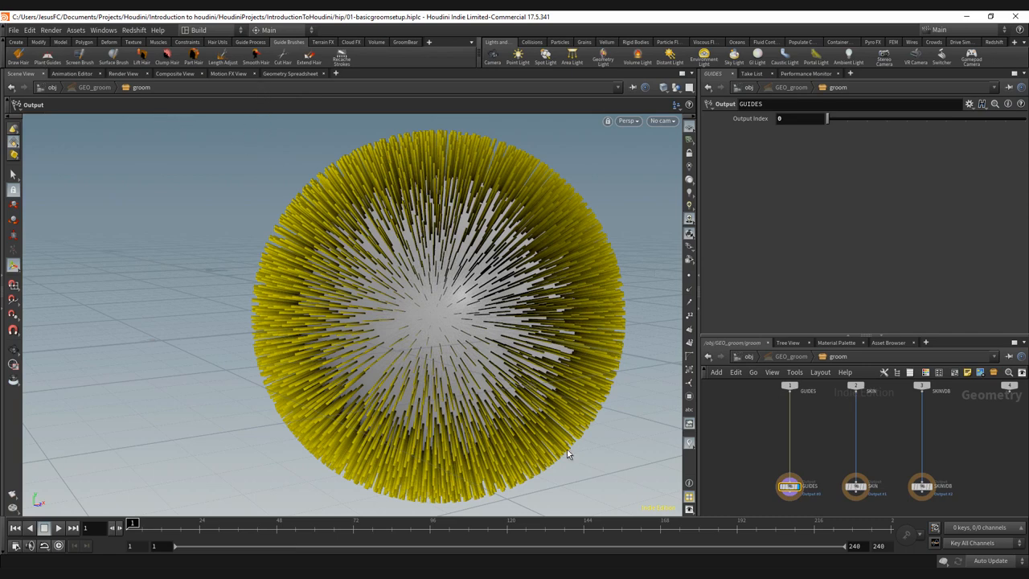
{"action": "mouse_move", "coordinate": [22, 62]}
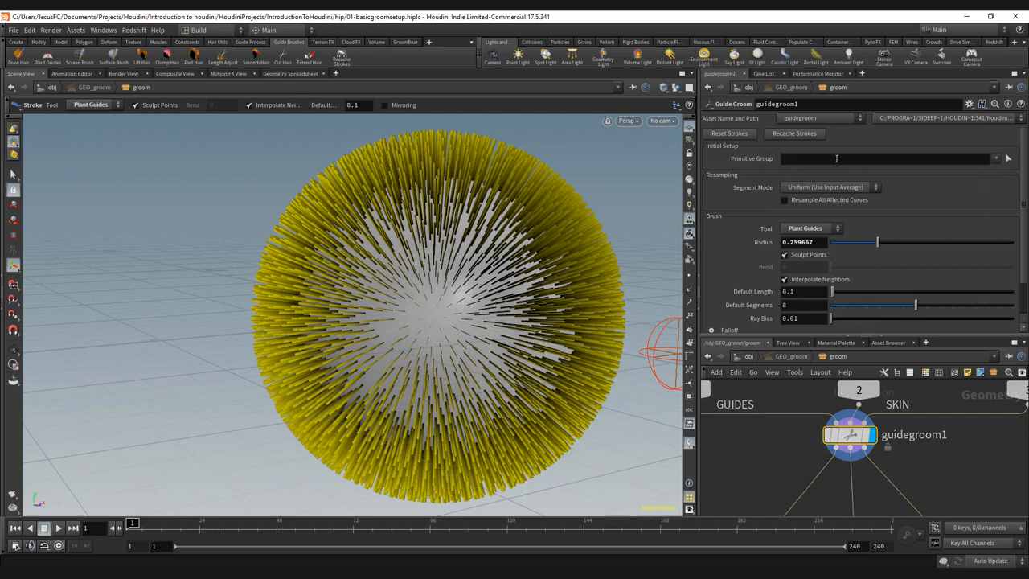
{"action": "mouse_move", "coordinate": [762, 206]}
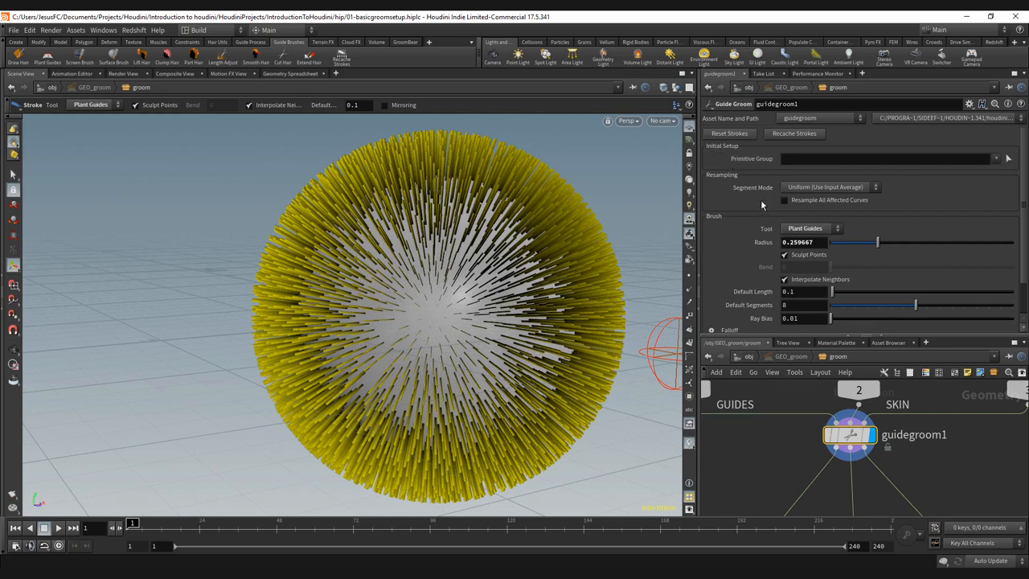
Review the guide groom's resampling Segment Mode choices and keep the current mode
{"action": "left_click", "coordinate": [827, 186]}
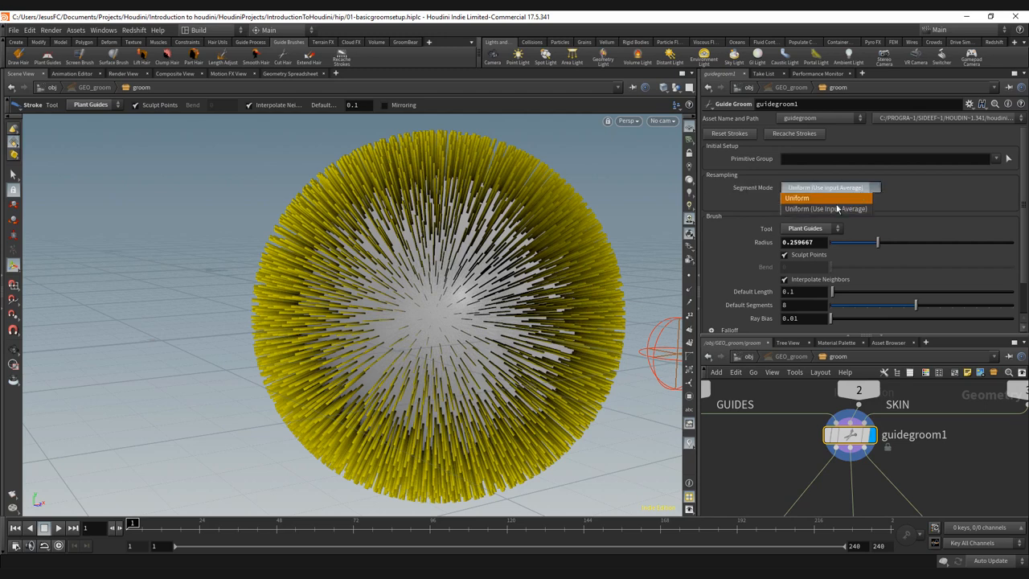
{"action": "mouse_move", "coordinate": [859, 187]}
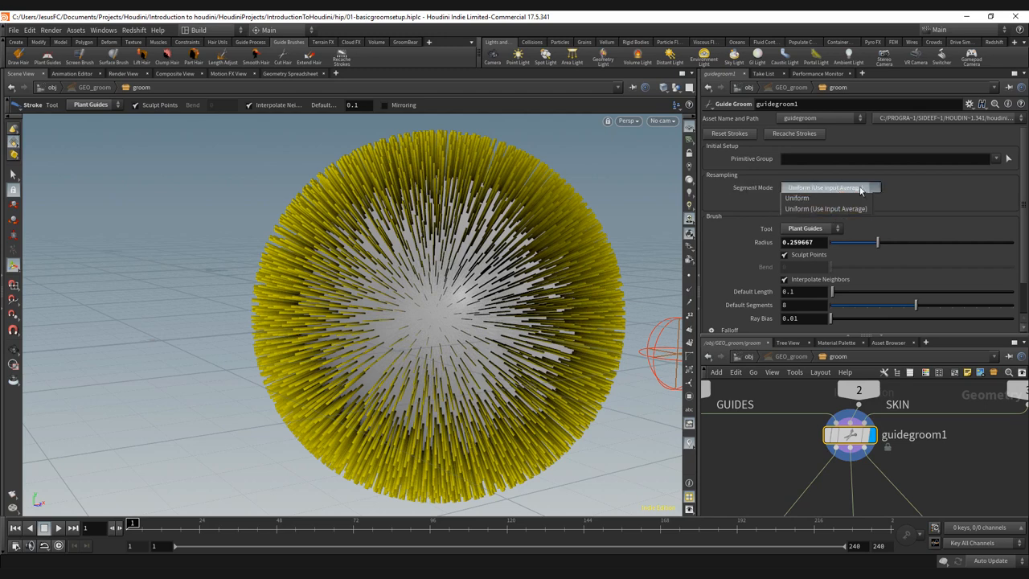
{"action": "left_click", "coordinate": [825, 209]}
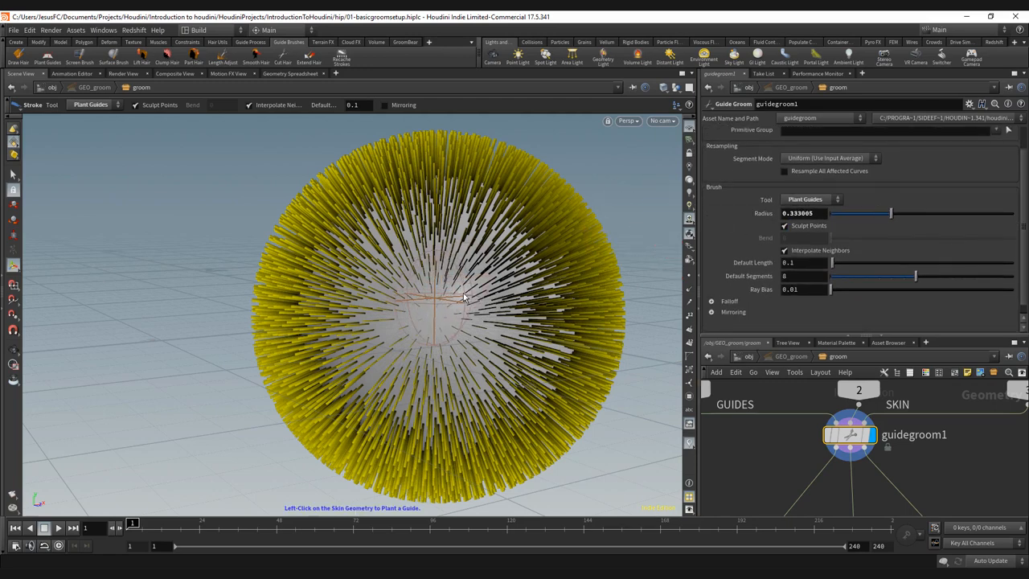
Stroke the 0.33-radius plant-guides brush near the sphere's centre to plant new guides
{"action": "left_click_drag", "start_coordinate": [888, 213], "coordinate": [968, 213]}
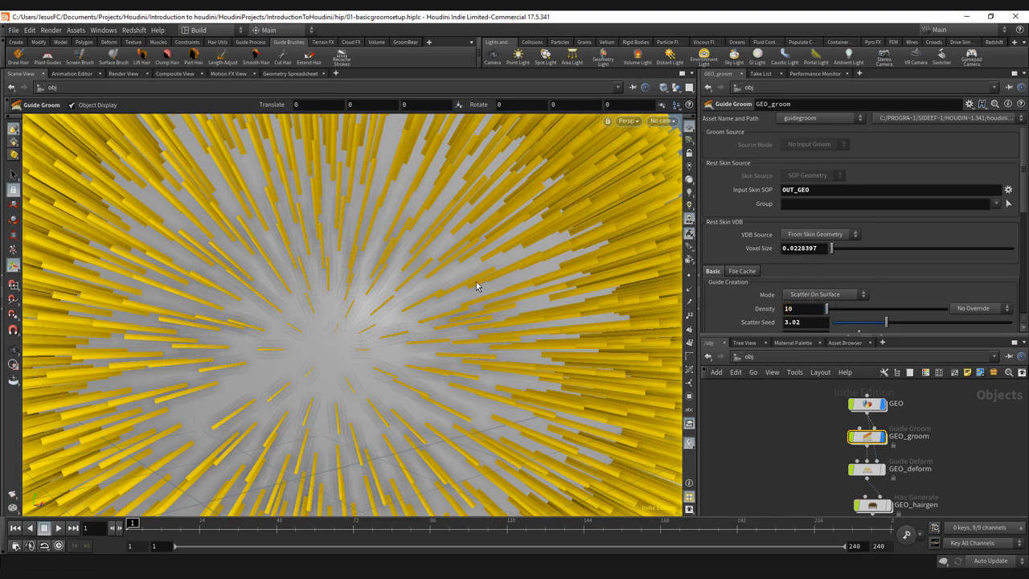
Pull the view back to frame the whole sphere and dive back into the guide groom node
{"action": "left_click_drag", "start_coordinate": [476, 286], "coordinate": [164, 318]}
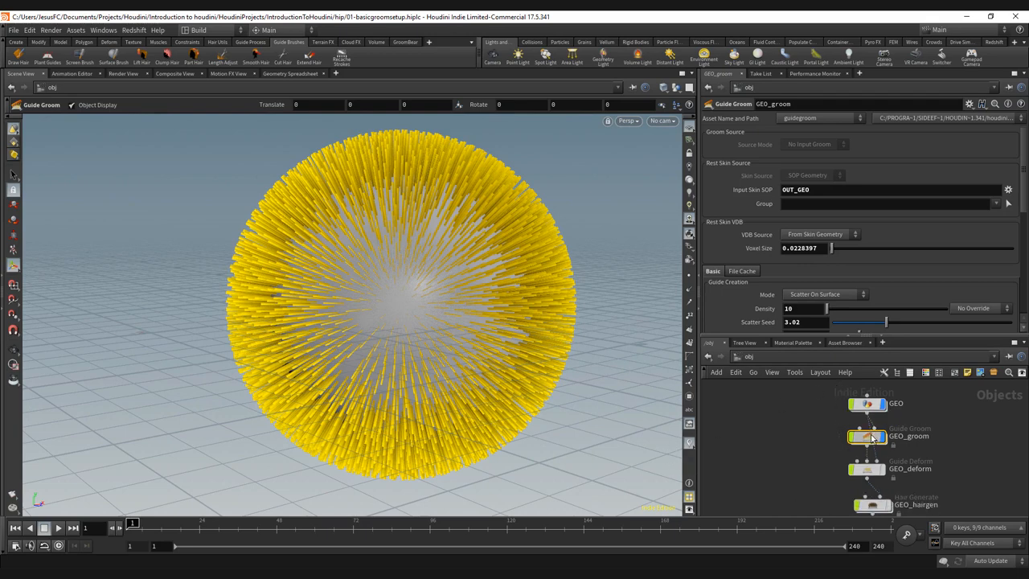
{"action": "double_click", "coordinate": [866, 437]}
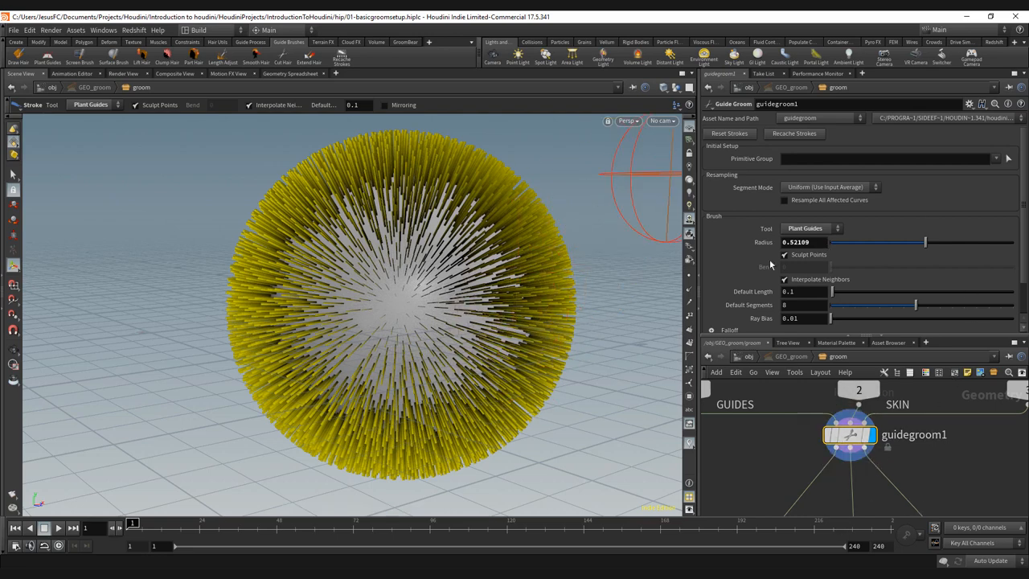
{"action": "mouse_move", "coordinate": [794, 146]}
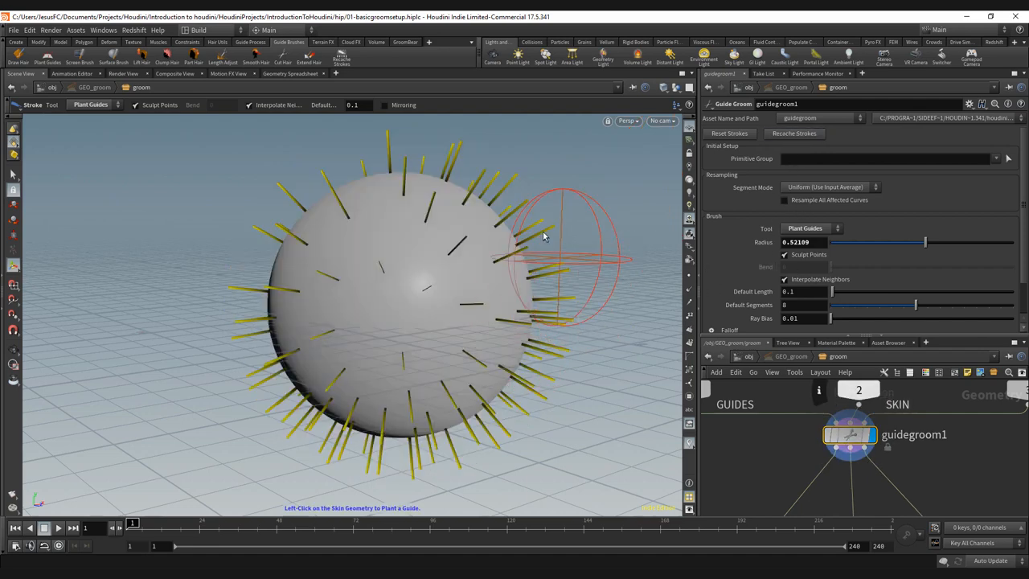
{"action": "mouse_move", "coordinate": [437, 341]}
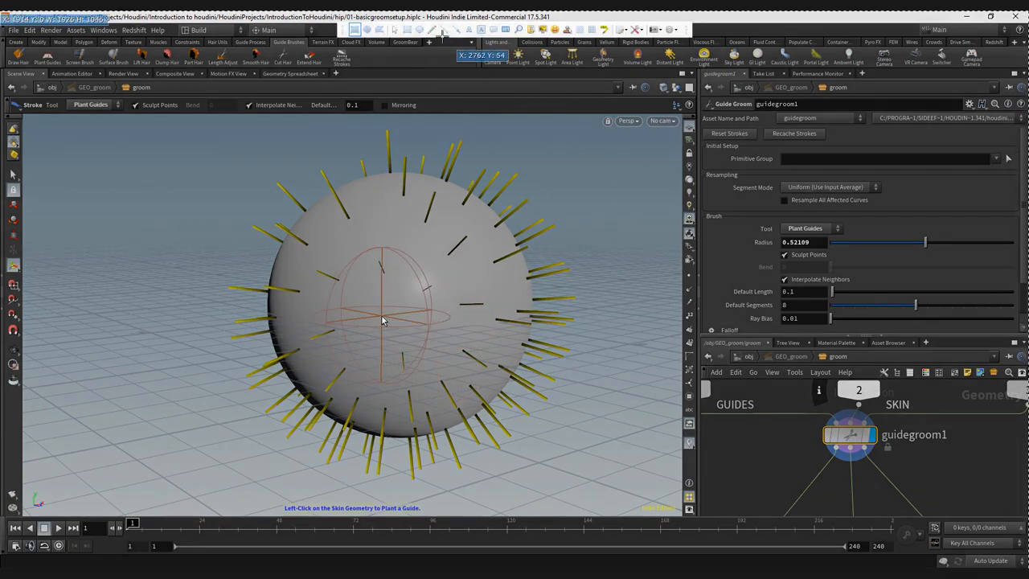
{"action": "mouse_move", "coordinate": [746, 424]}
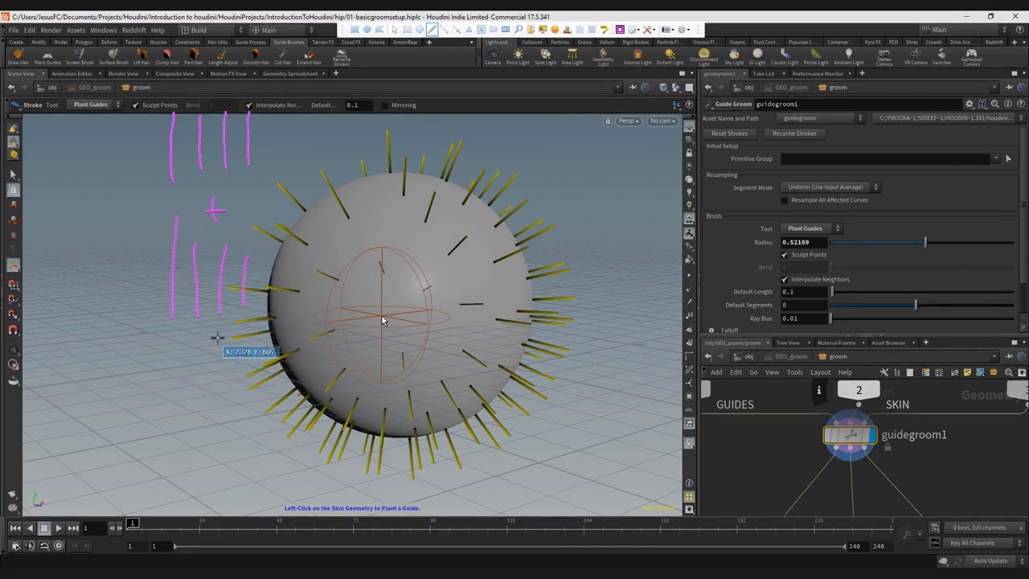
{"action": "mouse_move", "coordinate": [161, 457]}
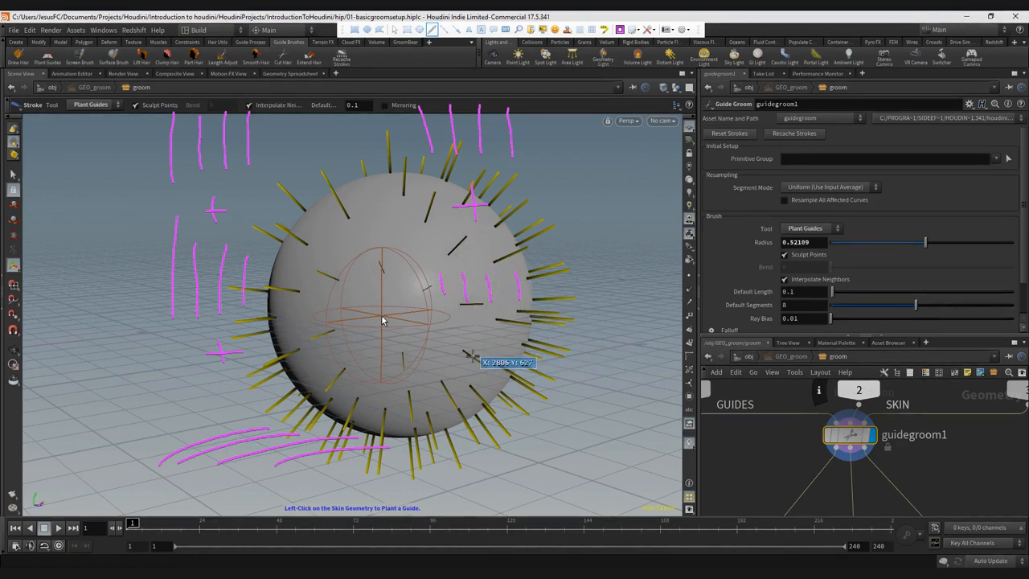
{"action": "mouse_move", "coordinate": [482, 338]}
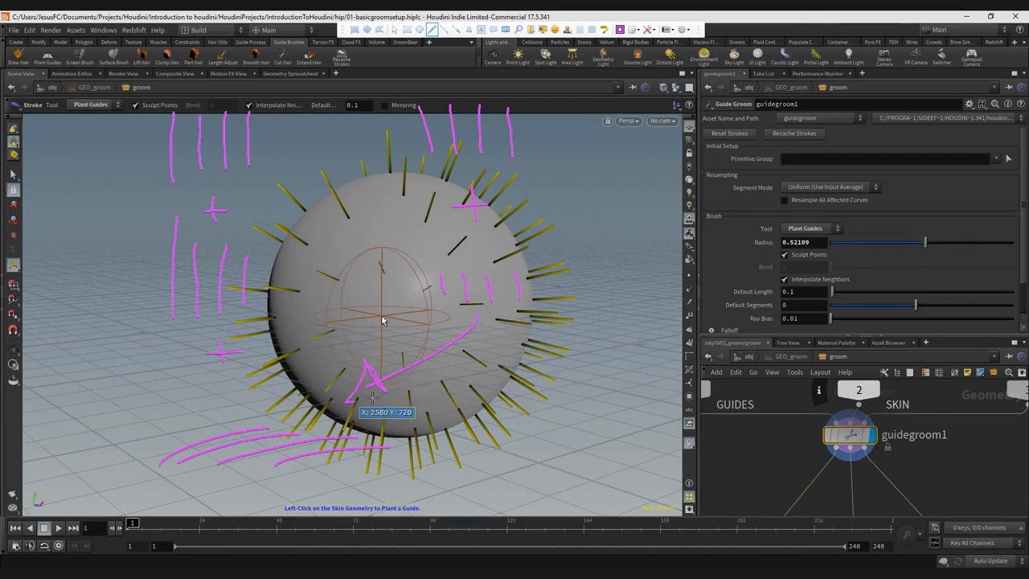
{"action": "mouse_move", "coordinate": [276, 426]}
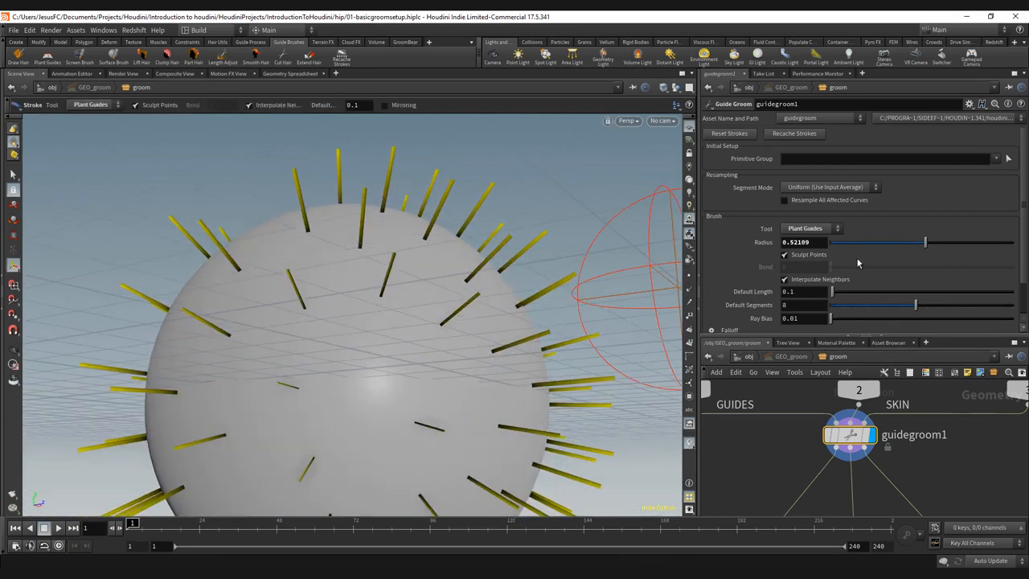
{"action": "mouse_move", "coordinate": [499, 253]}
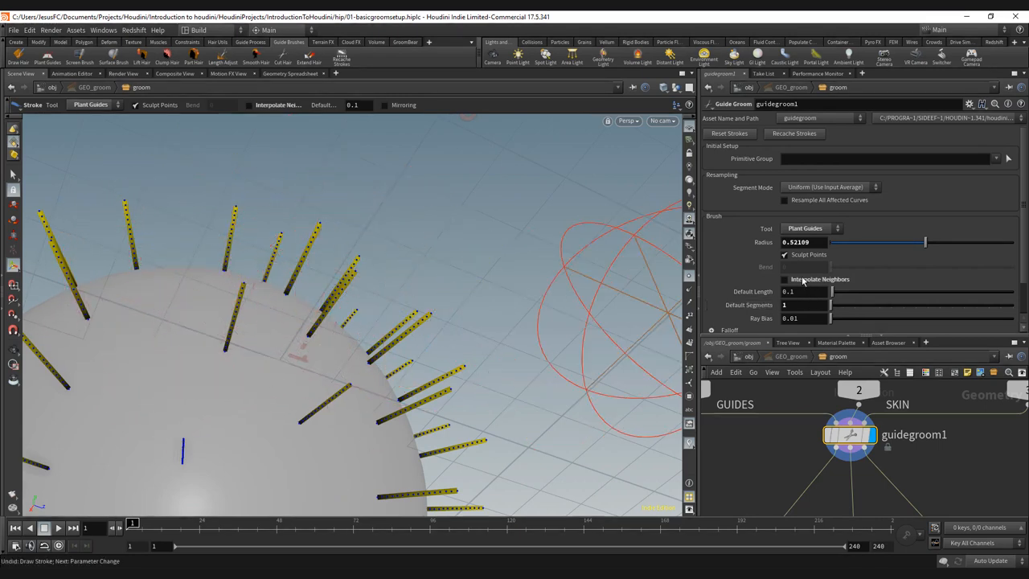
Enable Interpolate Neighbors and paint new guides on the sphere's left side
{"action": "left_click", "coordinate": [784, 280]}
{"action": "type", "text": "1"}
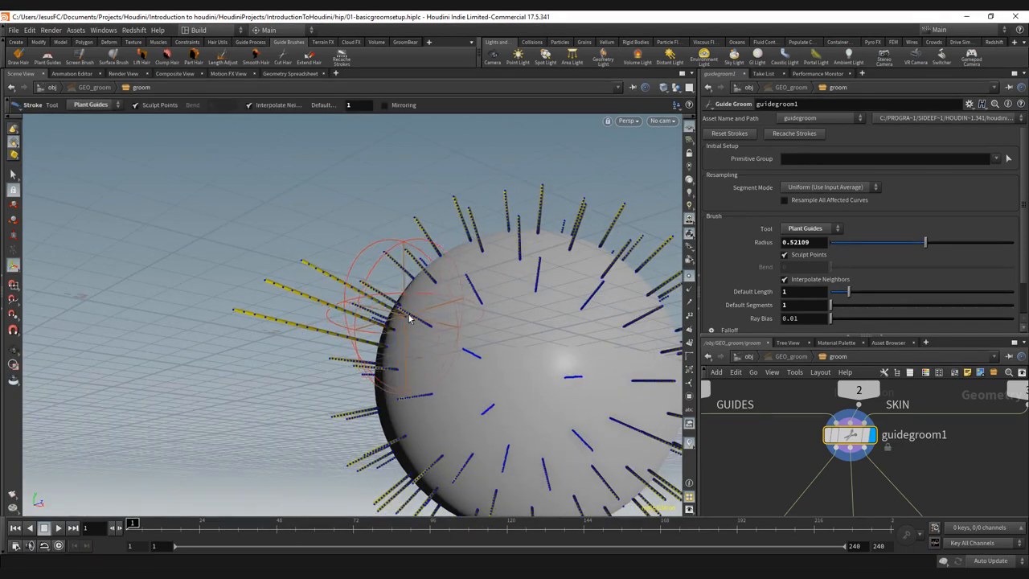
{"action": "left_click_drag", "start_coordinate": [410, 318], "coordinate": [405, 338]}
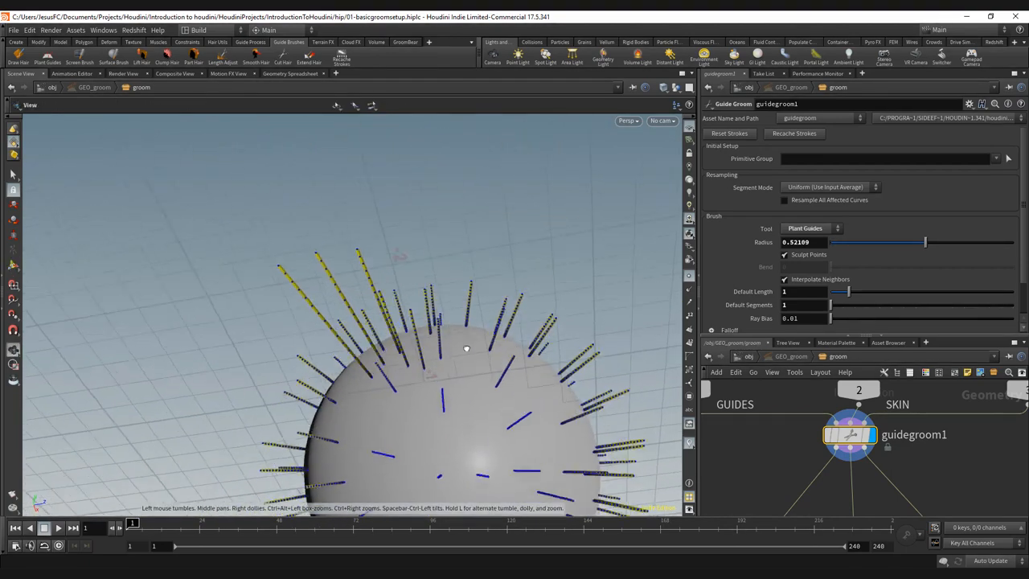
{"action": "left_click_drag", "start_coordinate": [467, 347], "coordinate": [530, 257]}
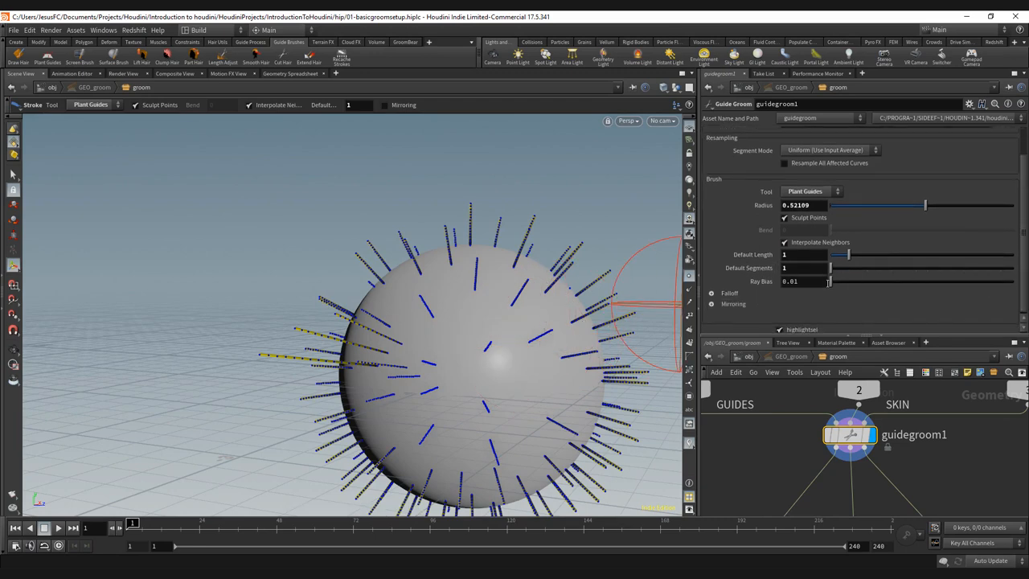
Raise Ray Bias to about 0.79 and plant more guides on the sphere's upper side
{"action": "left_click_drag", "start_coordinate": [829, 282], "coordinate": [916, 281]}
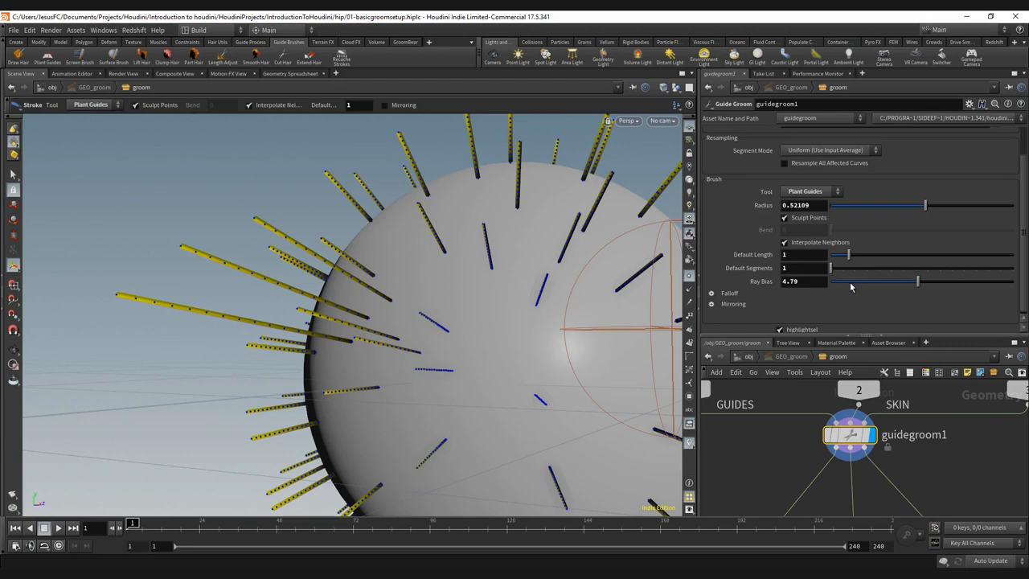
{"action": "mouse_move", "coordinate": [486, 330]}
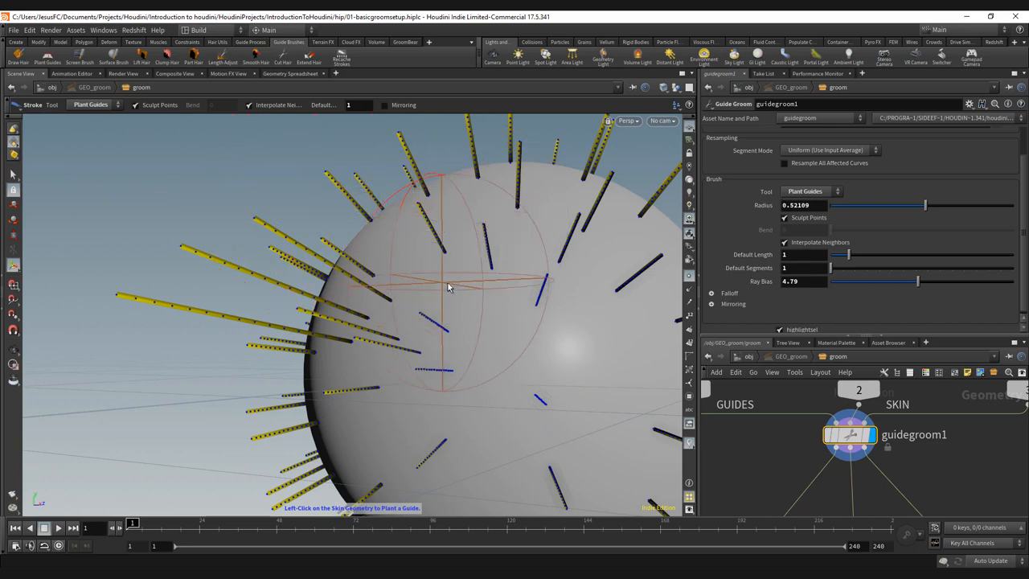
{"action": "left_click_drag", "start_coordinate": [450, 288], "coordinate": [514, 304]}
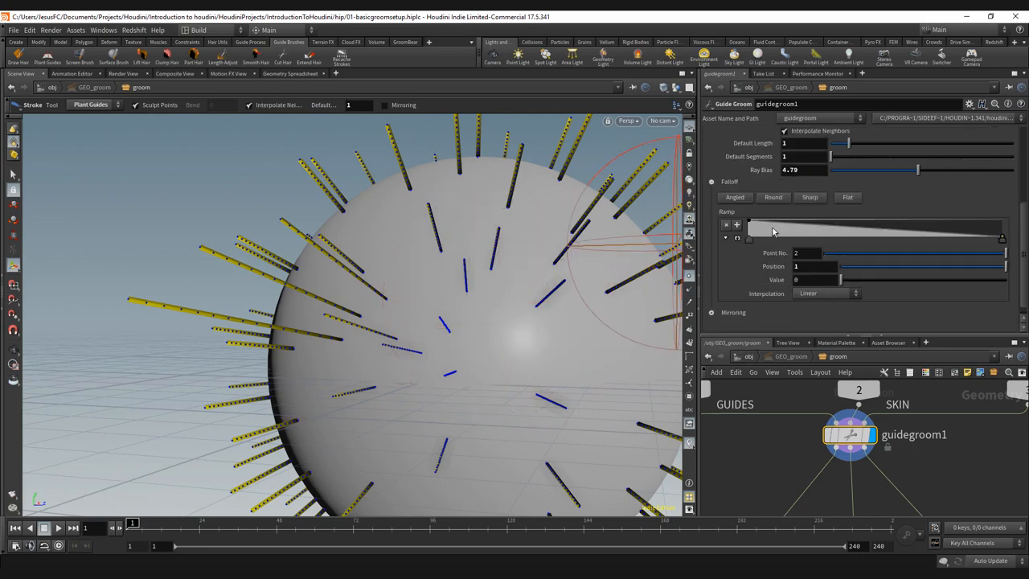
{"action": "left_click", "coordinate": [749, 238]}
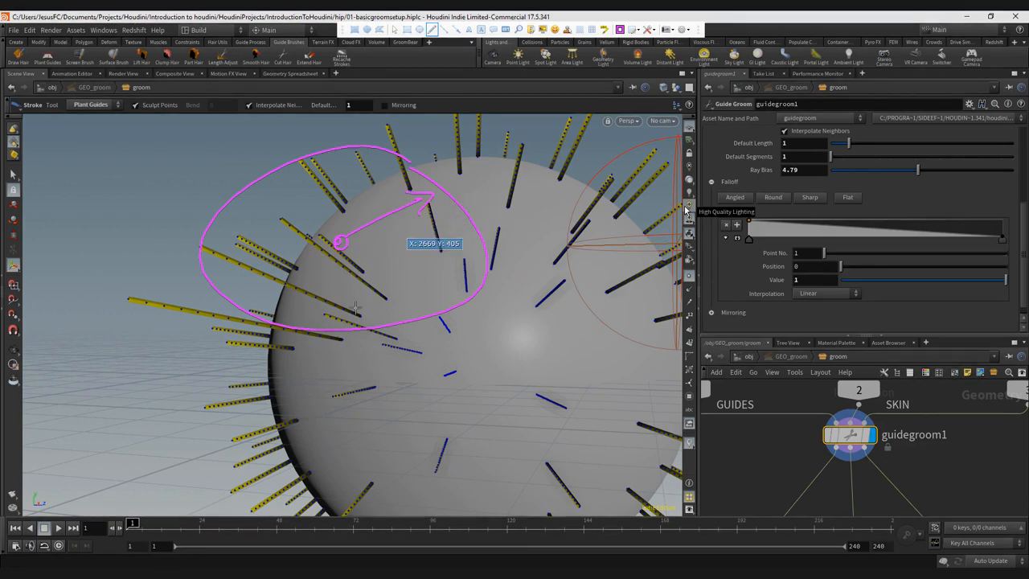
{"action": "mouse_move", "coordinate": [474, 180]}
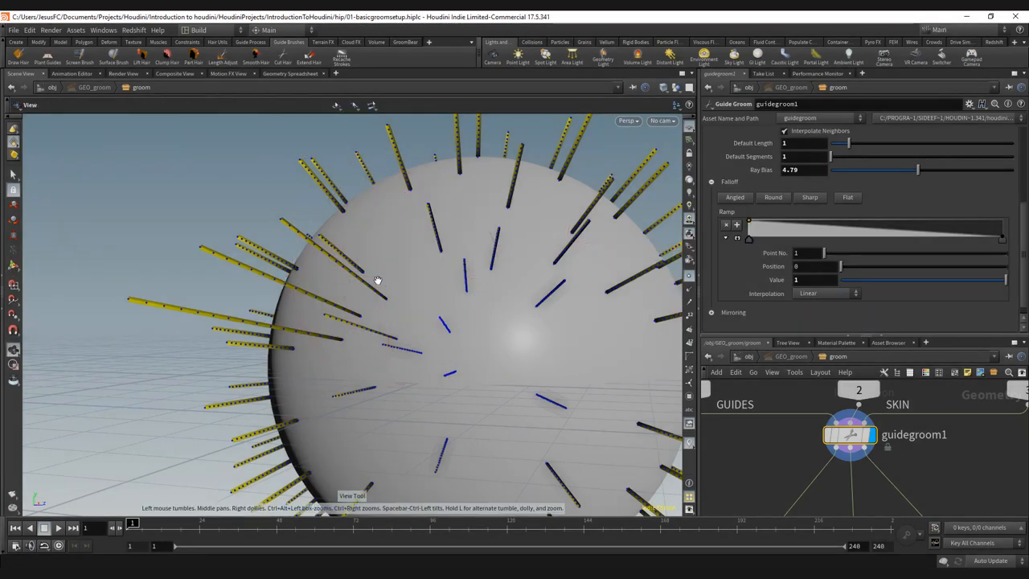
{"action": "scroll", "scroll_direction": "down", "scroll_amount": 3}
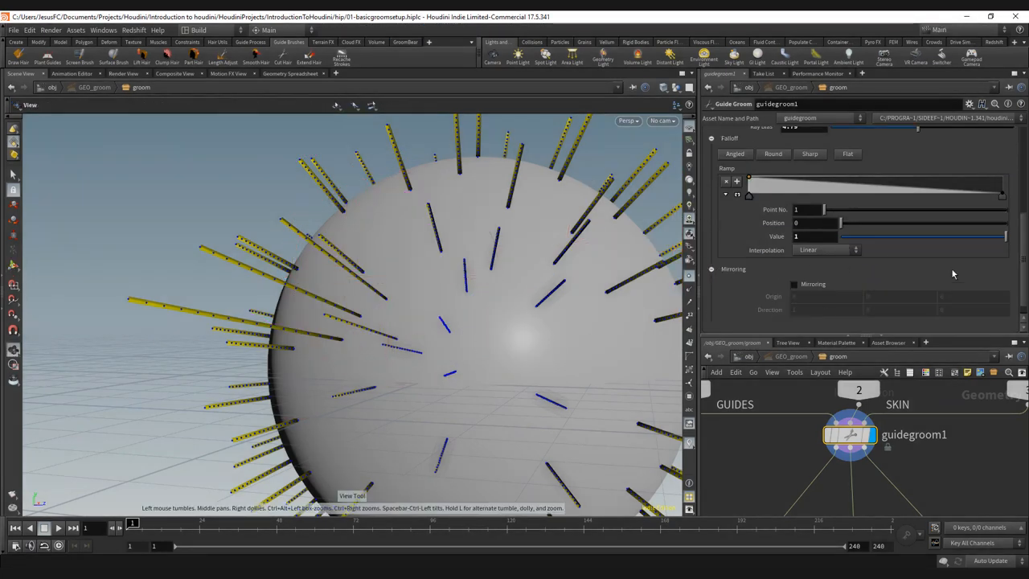